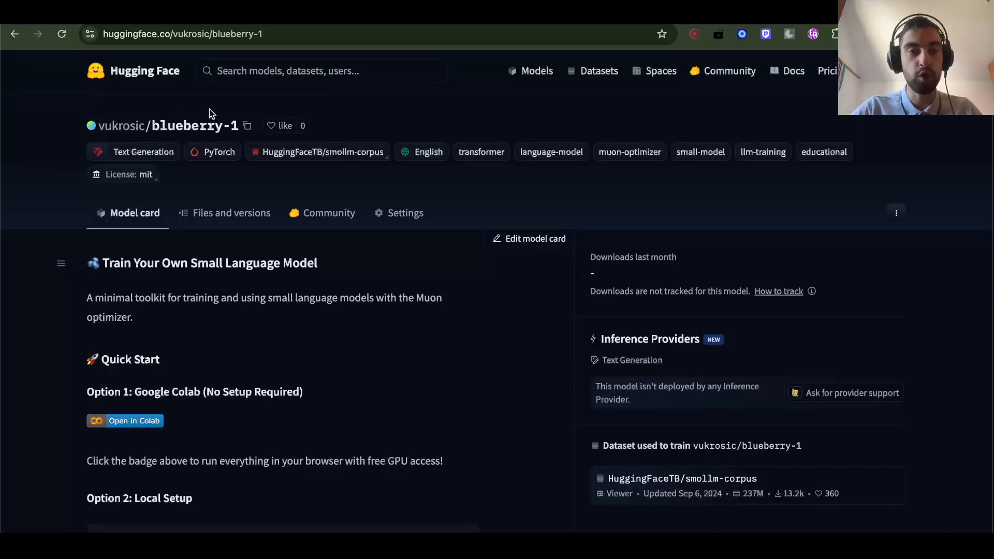
pyautogui.moveTo(196, 125)
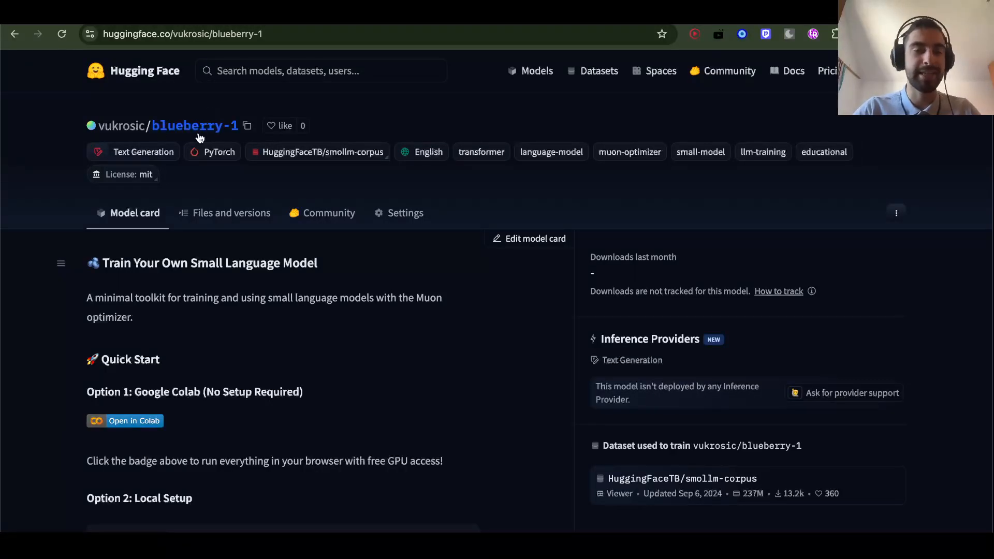
pyautogui.moveTo(33, 241)
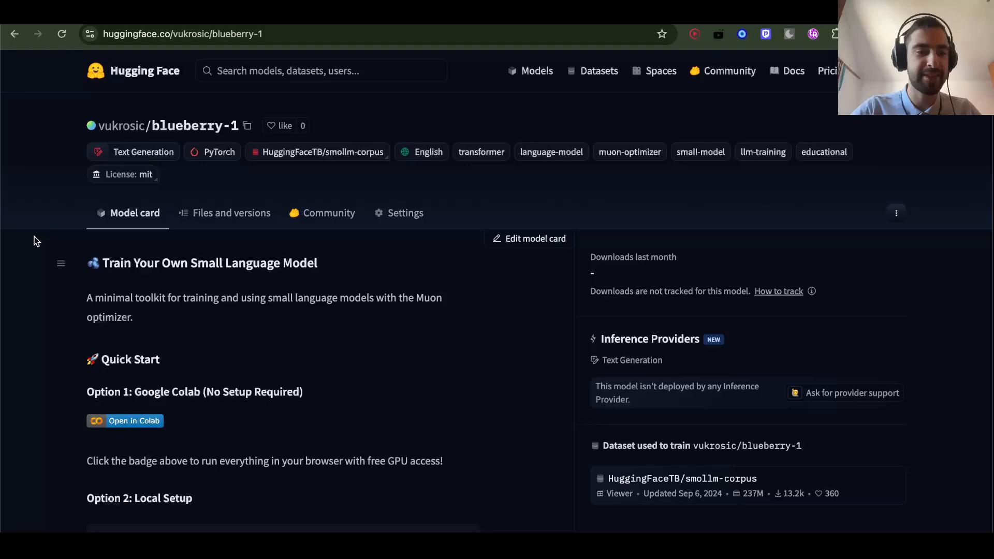
# Scroll down the blueberry-1 model card before moving to the GitHub repository.
pyautogui.scroll(-3)
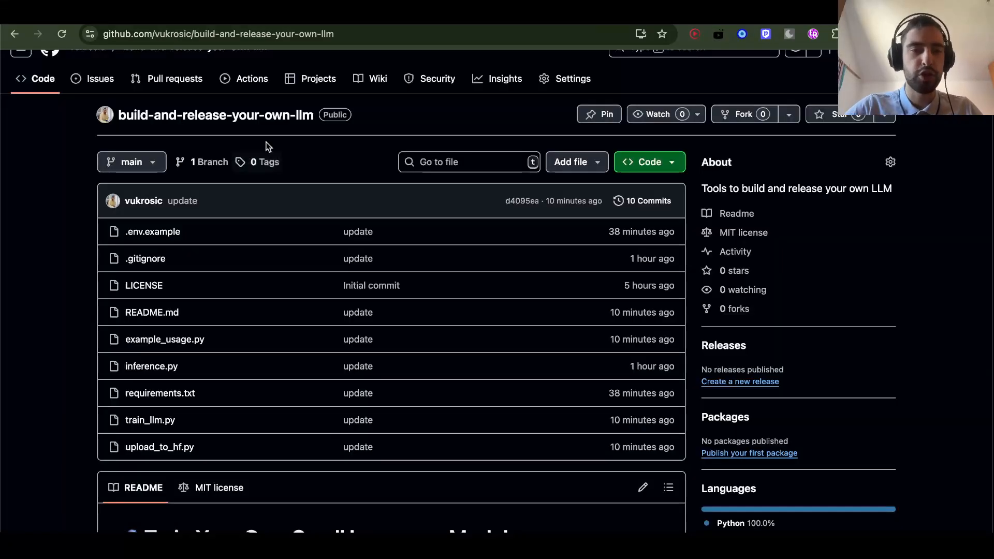
# Scroll down the repository page before moving to the Colab notebook.
pyautogui.scroll(-3)
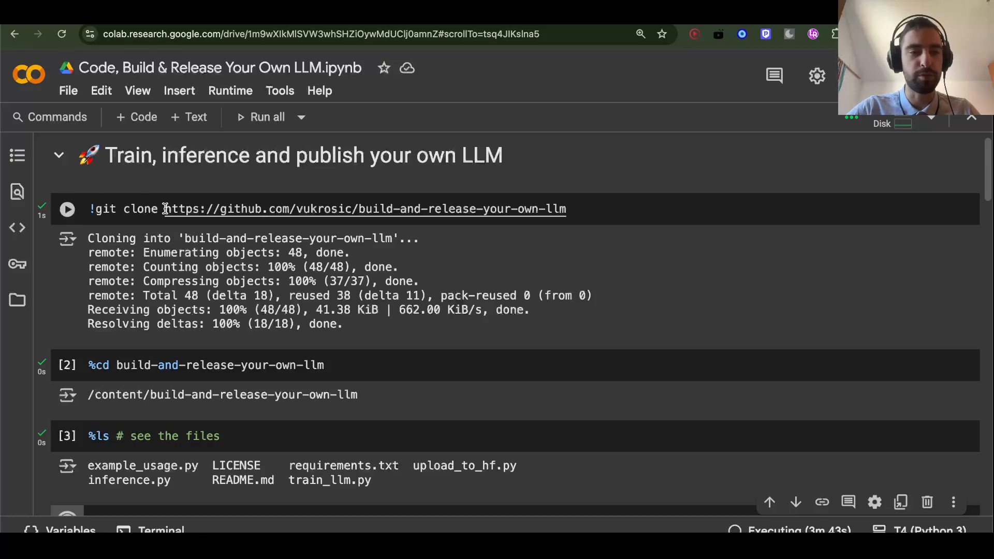
pyautogui.scroll(-3)
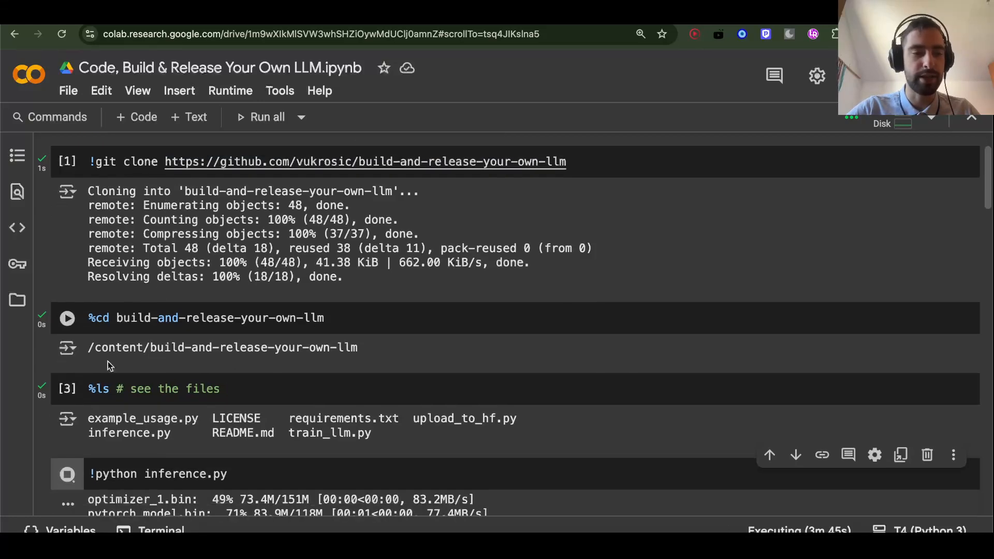
pyautogui.scroll(-3)
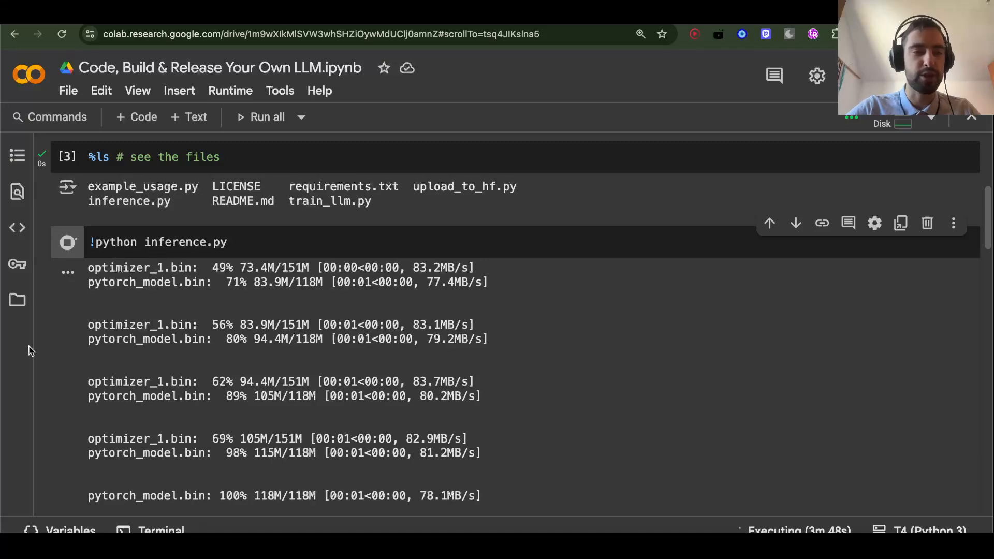
pyautogui.scroll(-3)
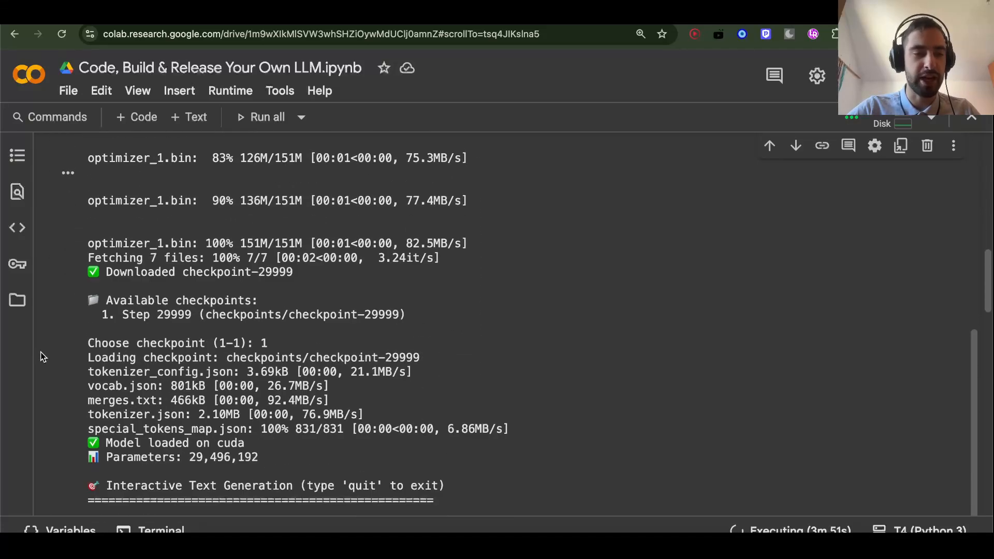
# Read the generated text for 'The sun shines and' and 'the future of ai' in the inference output.
pyautogui.scroll(-3)
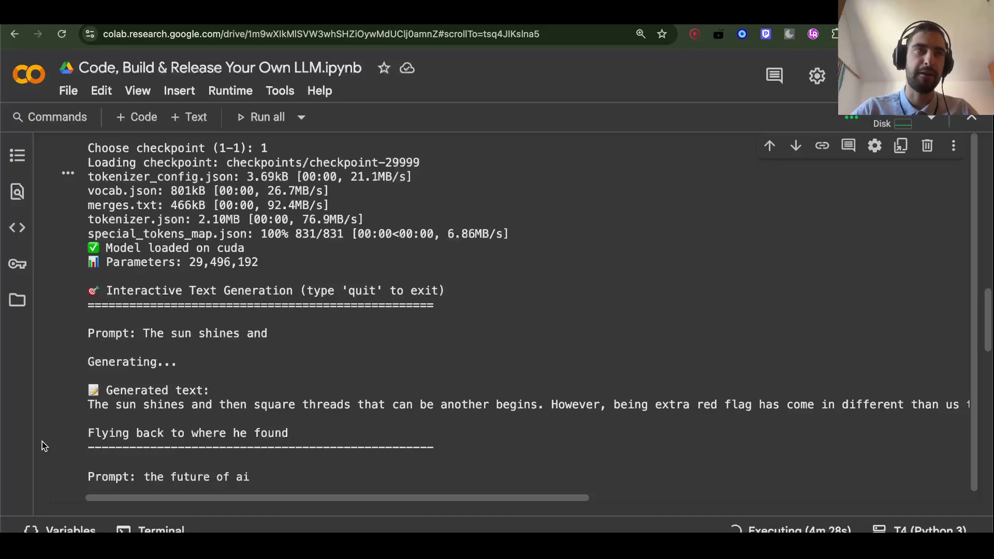
pyautogui.moveTo(50, 442)
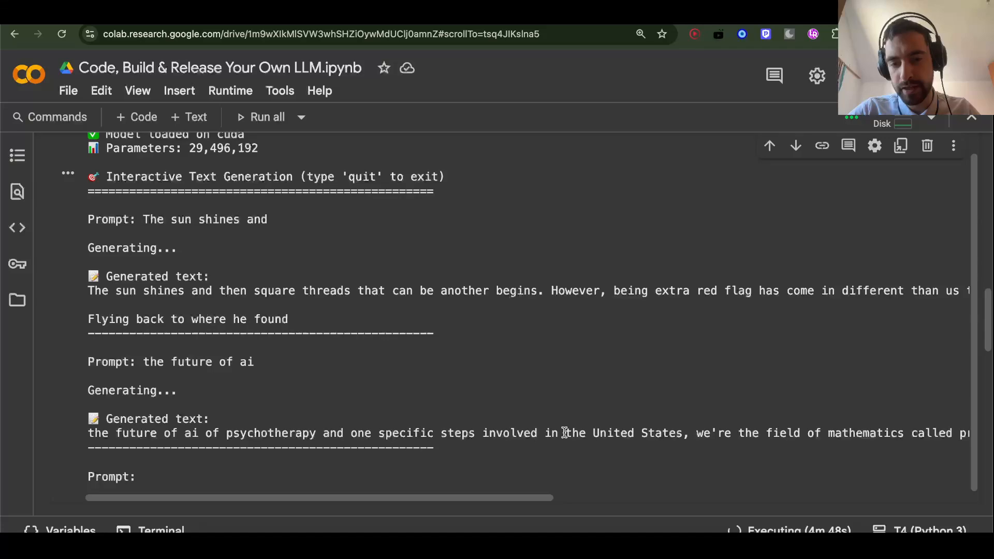
pyautogui.hscroll(3)
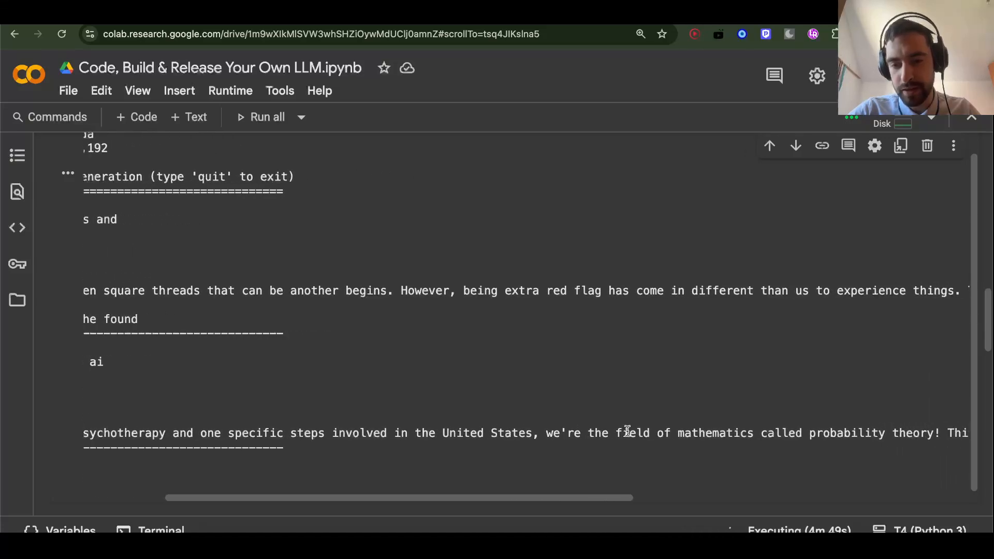
pyautogui.hscroll(3)
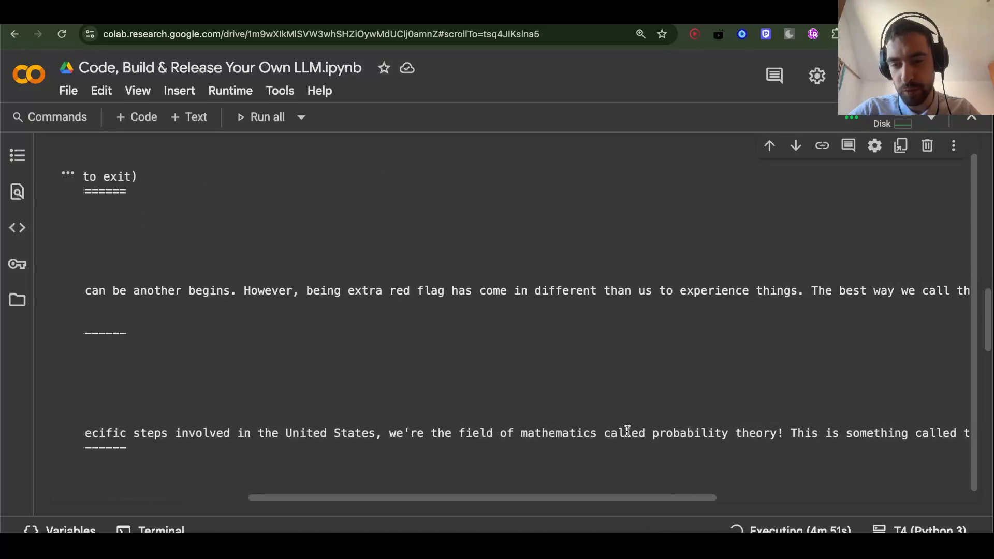
pyautogui.scroll(3)
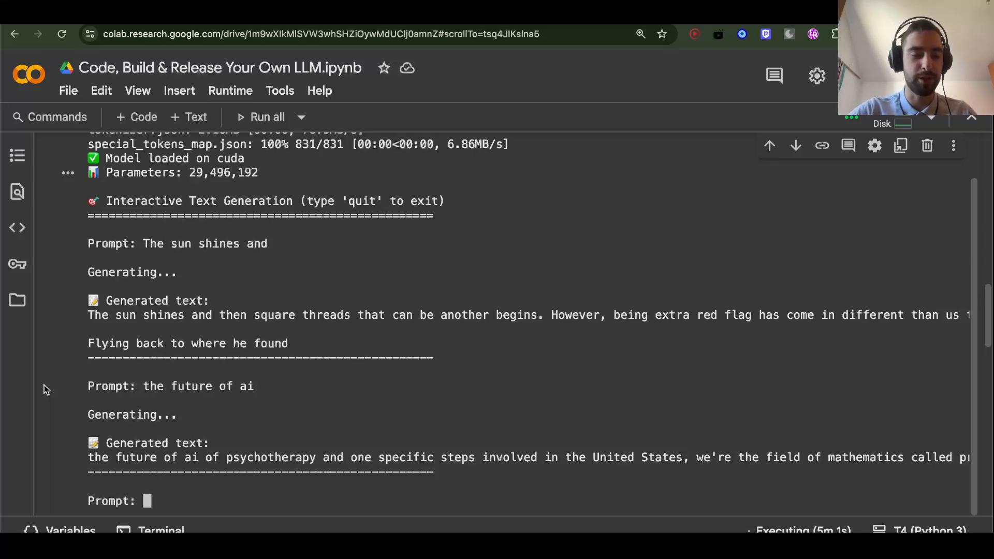
pyautogui.scroll(3)
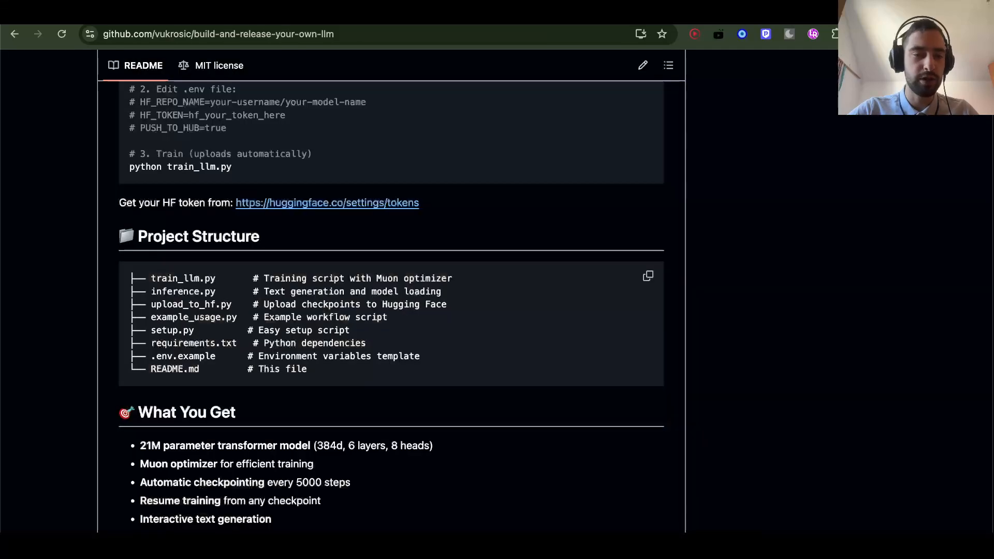
# Open train_llm.py from the repository file list.
pyautogui.scroll(3)
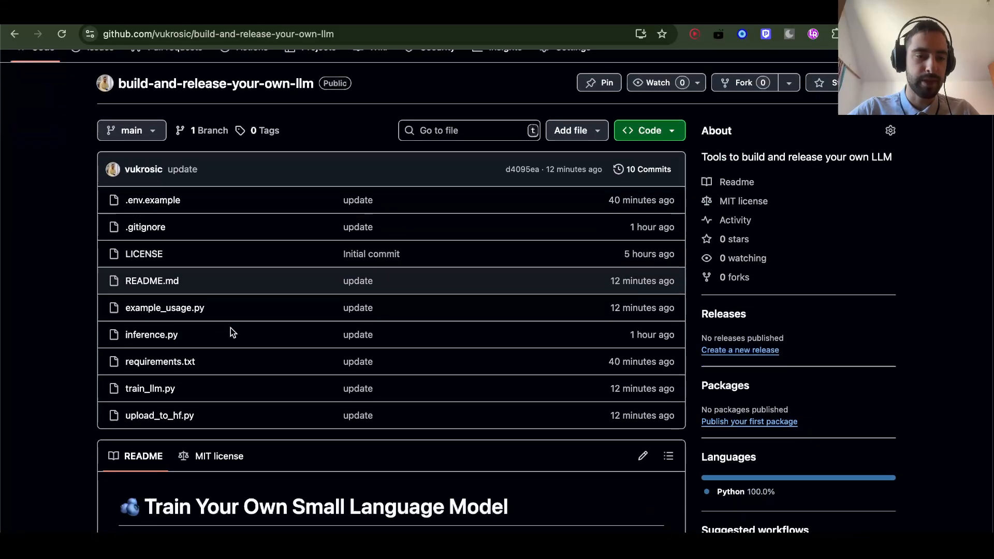
pyautogui.moveTo(151, 335)
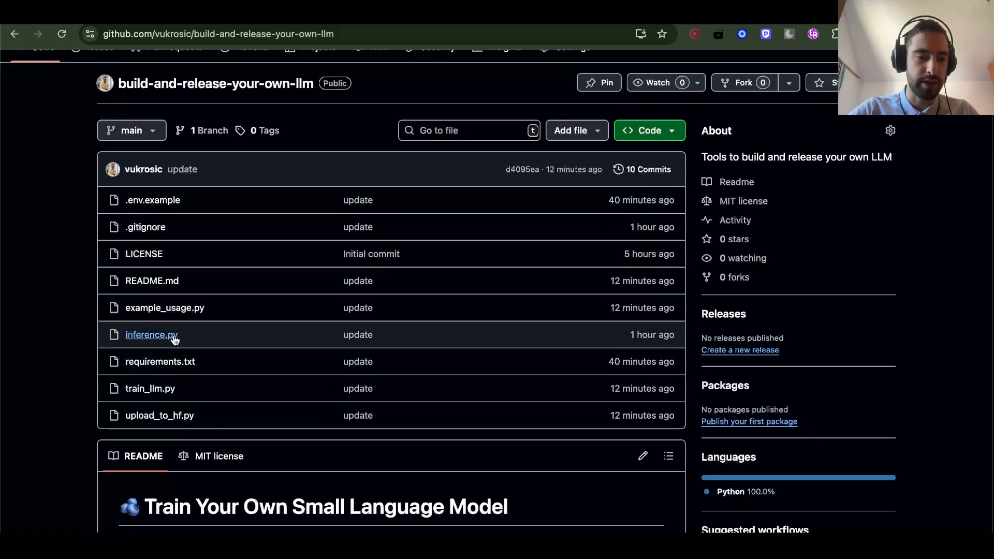
pyautogui.moveTo(258, 393)
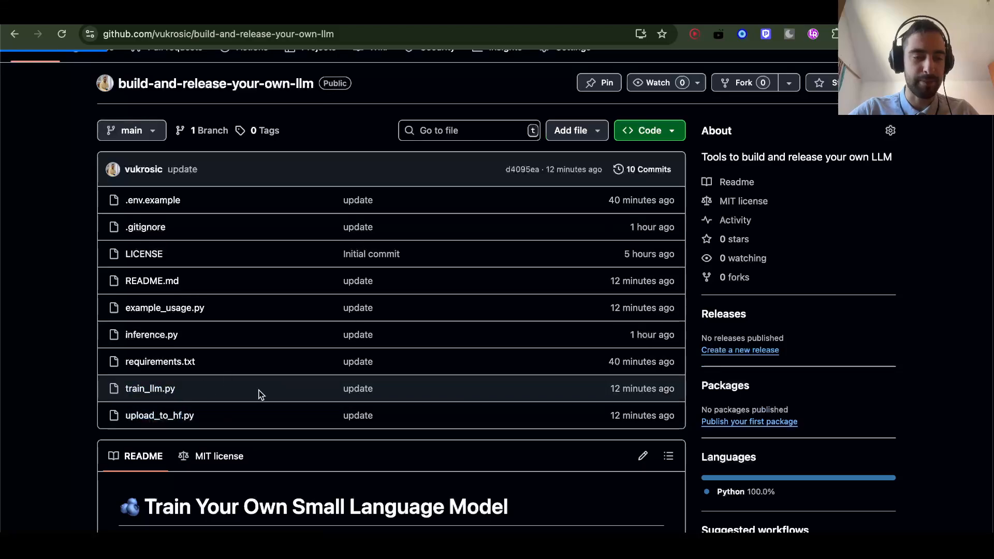
pyautogui.click(150, 388)
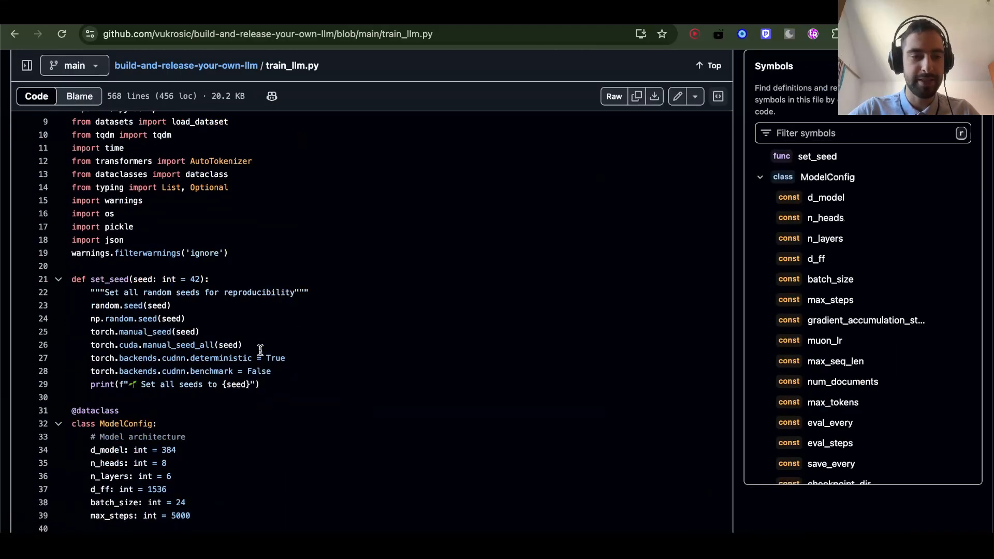
# Review the ModelConfig block in train_llm.py, then go to the YouTube channel tab.
pyautogui.scroll(-3)
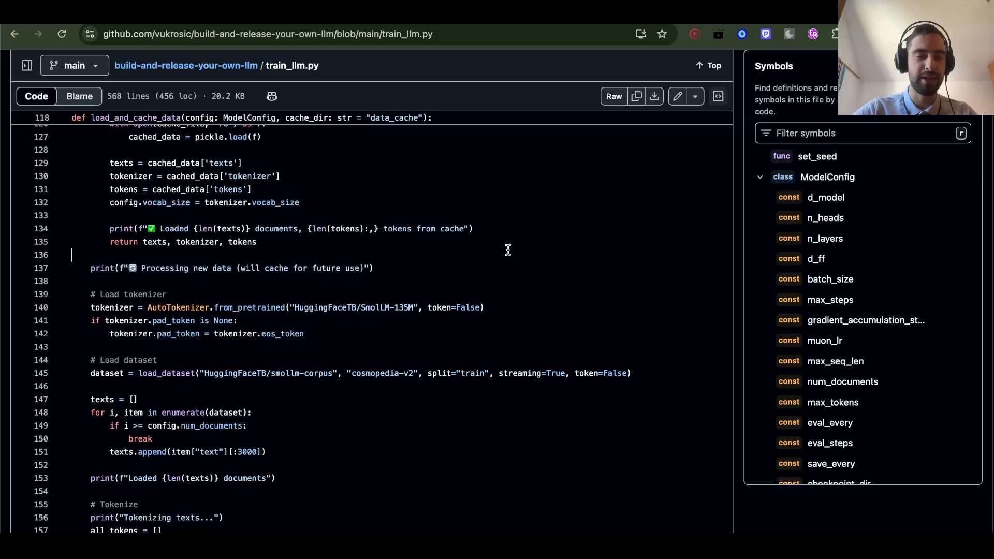
pyautogui.scroll(3)
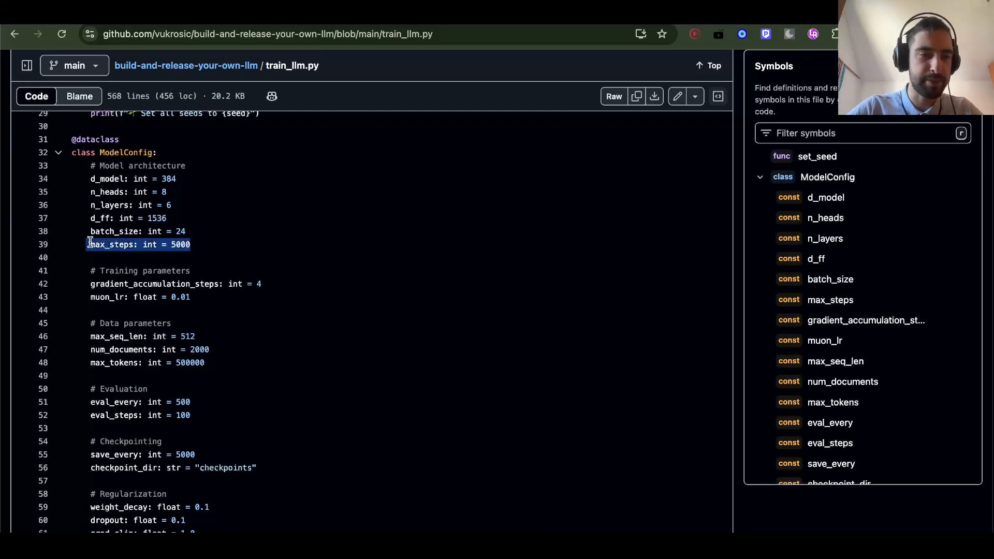
pyautogui.click(830, 299)
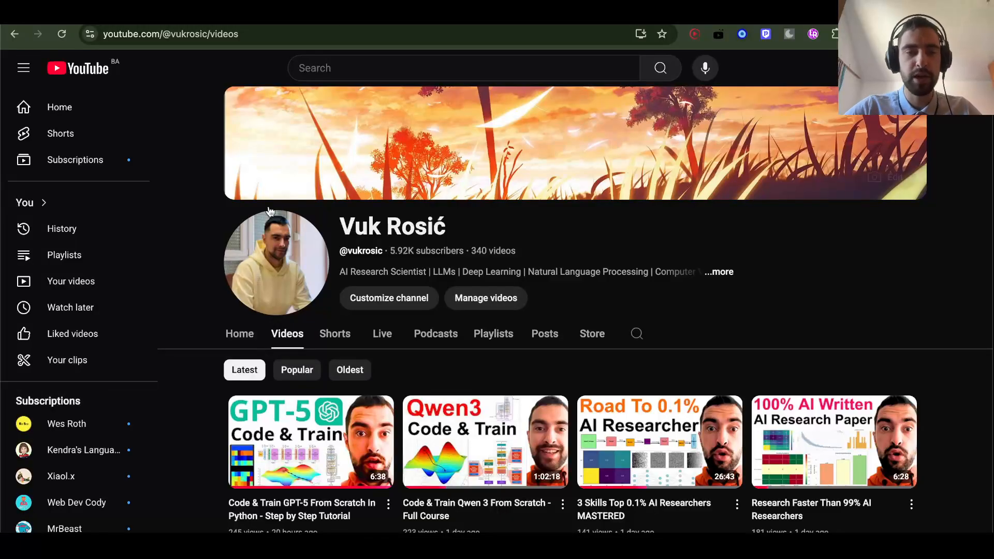
pyautogui.scroll(-3)
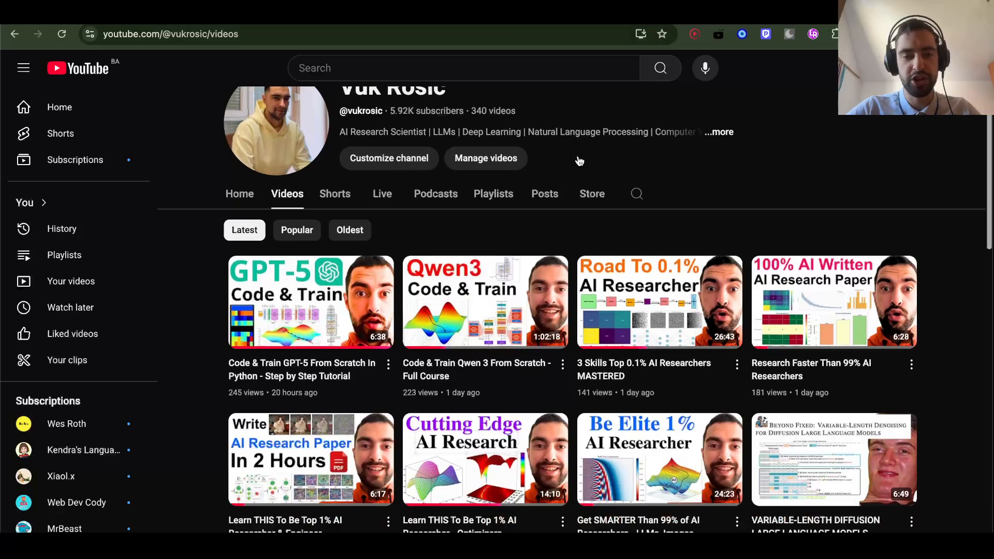
pyautogui.scroll(-3)
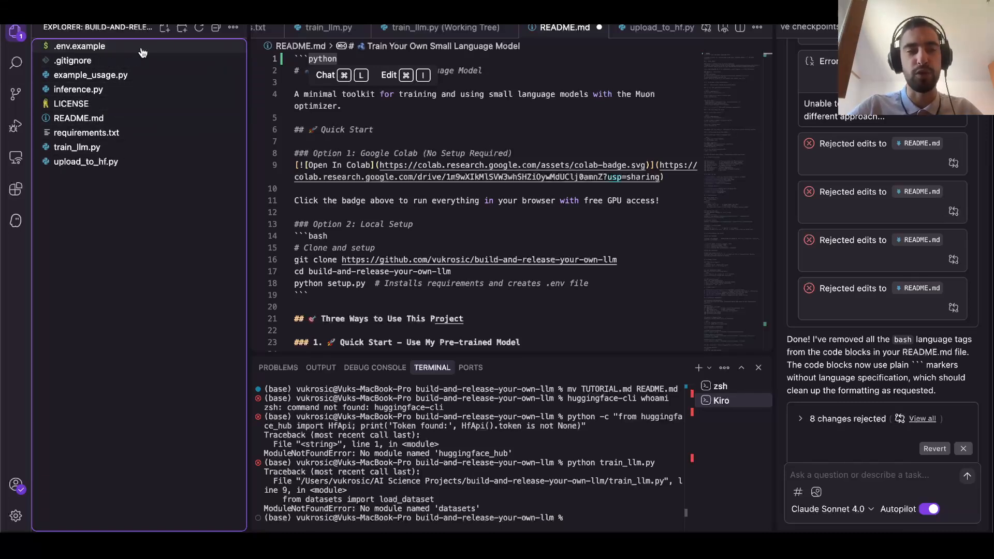
pyautogui.moveTo(99, 166)
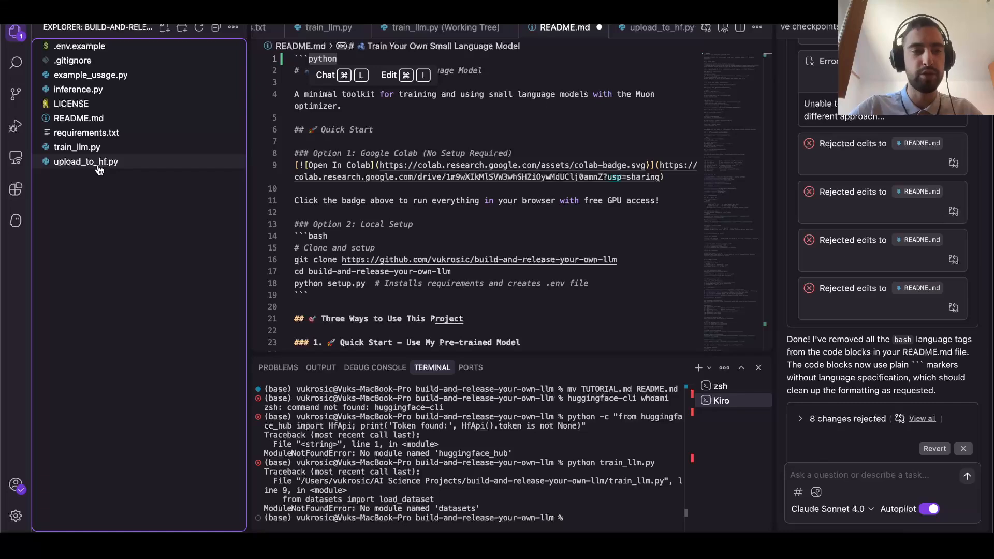
pyautogui.moveTo(116, 198)
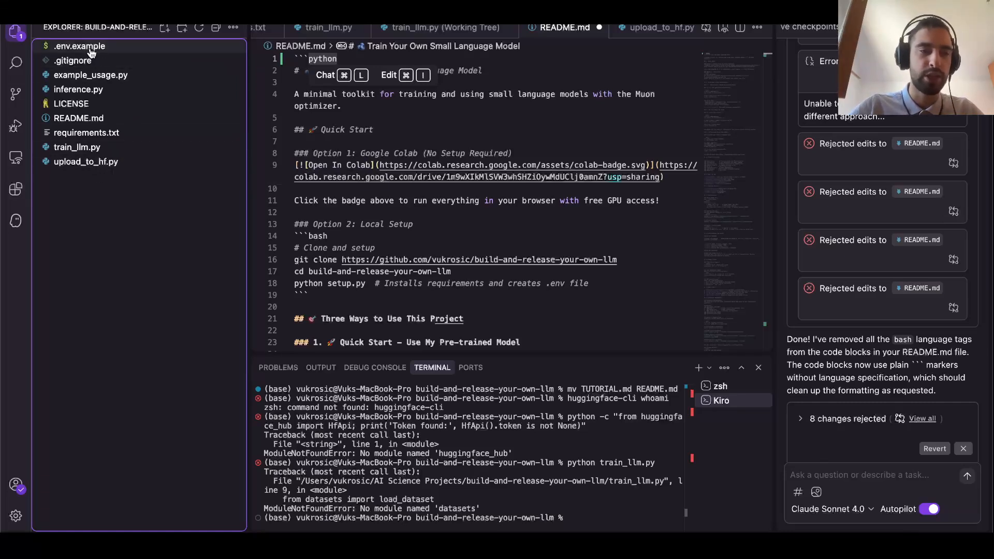
pyautogui.moveTo(86, 284)
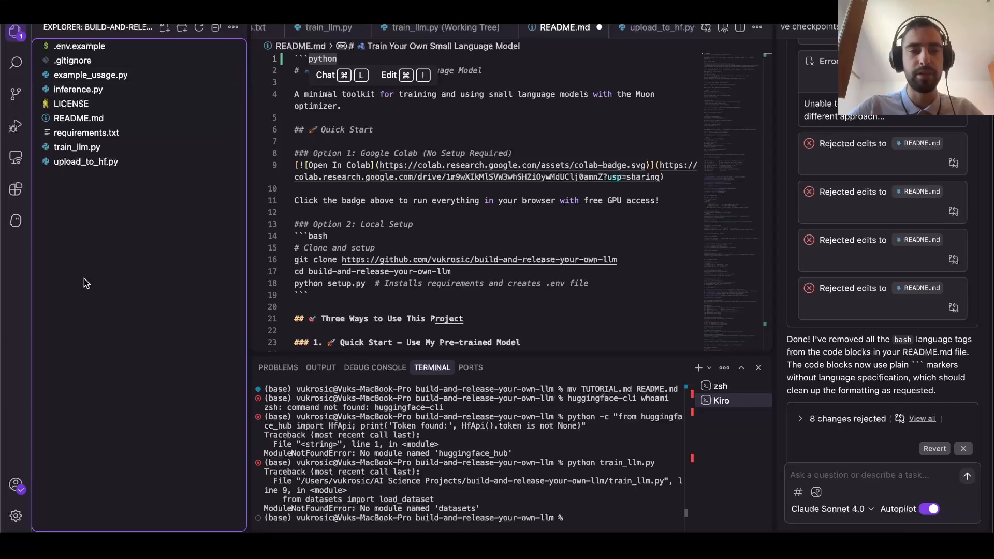
pyautogui.moveTo(79, 118)
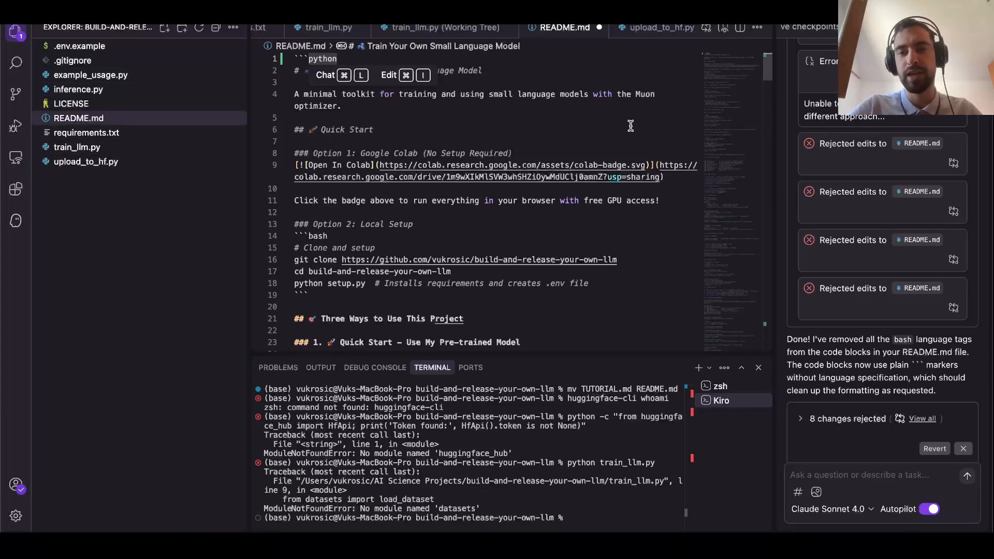
pyautogui.moveTo(520, 160)
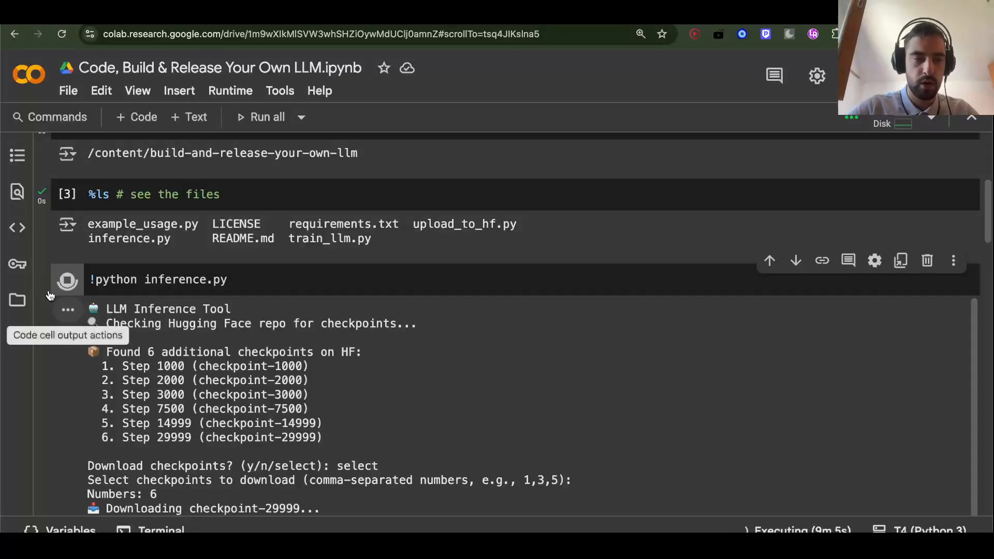
# Review the inference.py output: checkpoint-29999 download, CUDA model load and two generated prompts.
pyautogui.scroll(3)
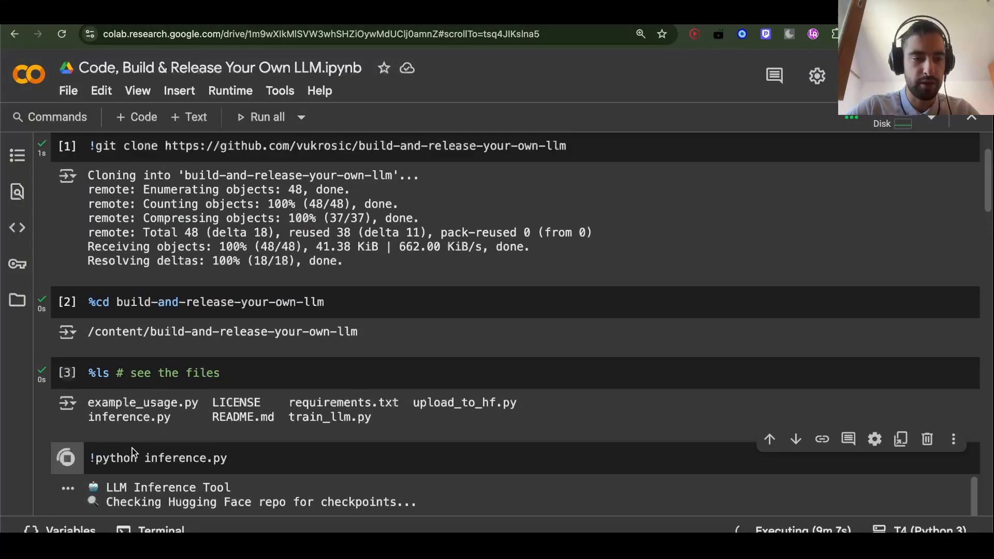
pyautogui.scroll(-3)
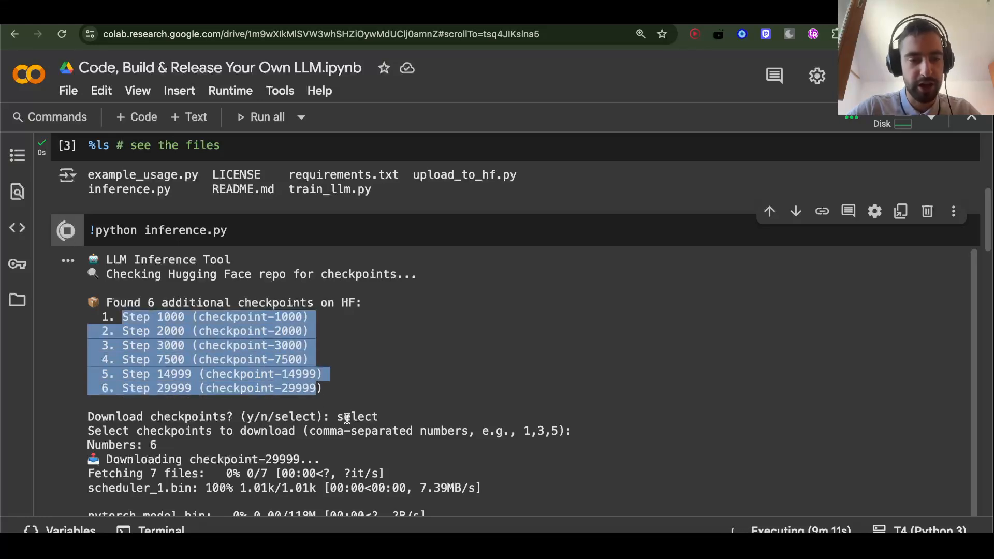
pyautogui.moveTo(380, 419)
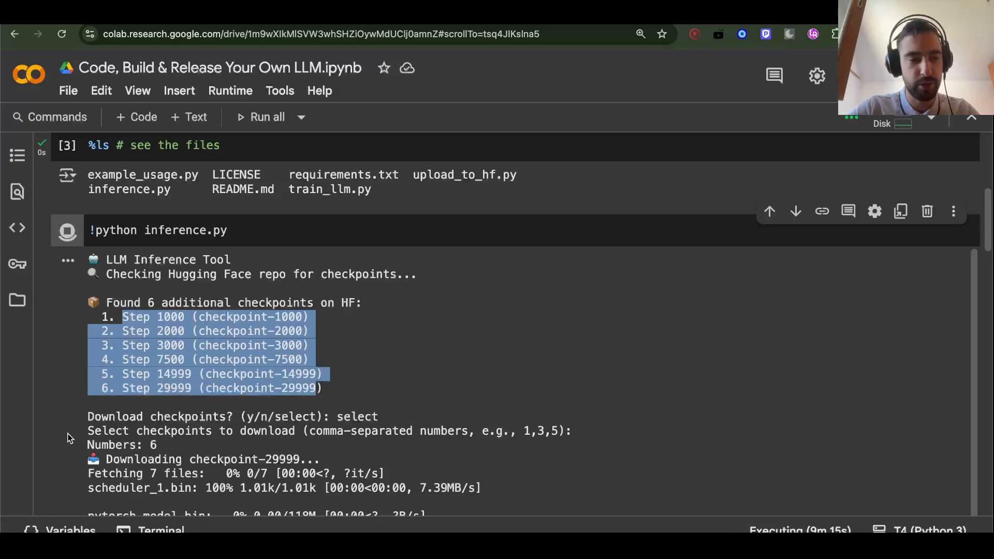
pyautogui.scroll(-3)
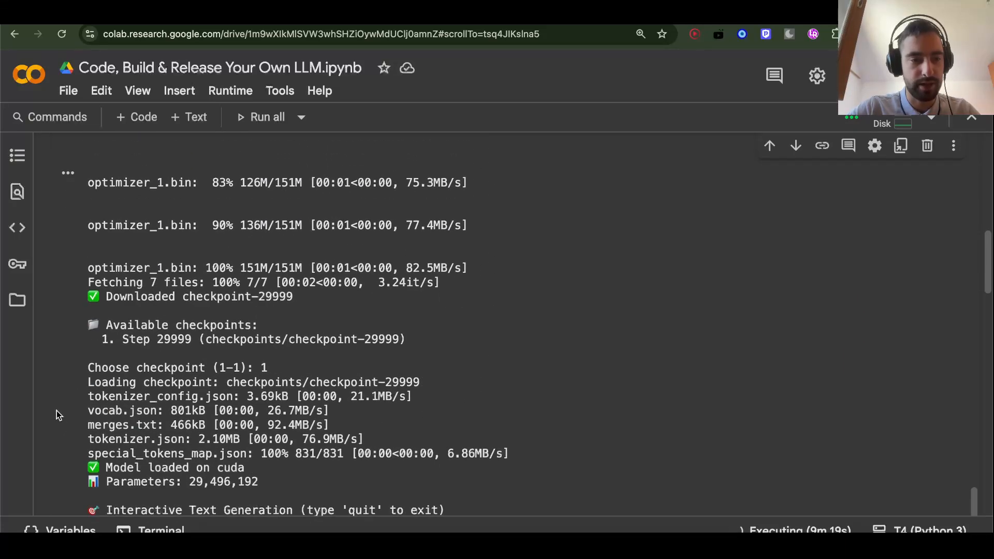
pyautogui.scroll(-3)
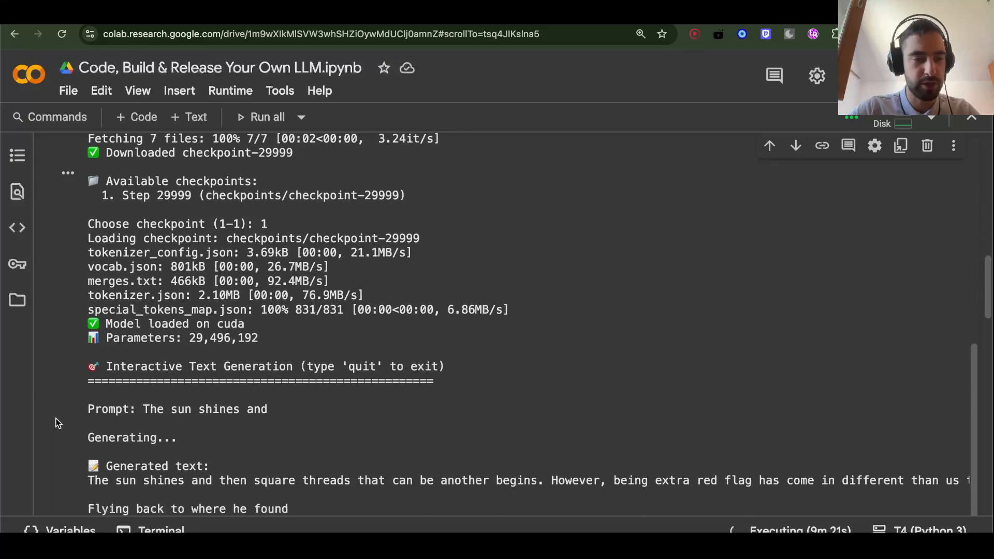
pyautogui.scroll(-3)
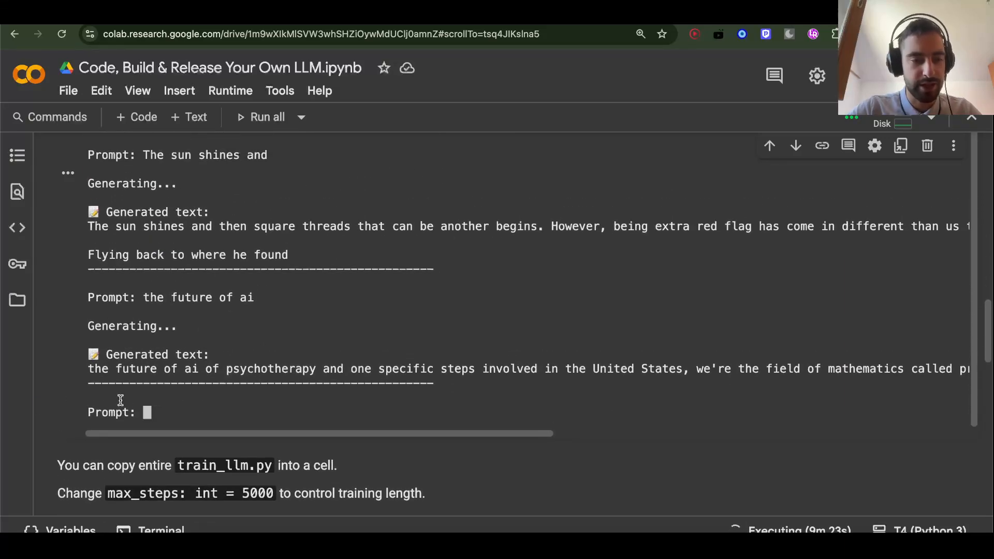
pyautogui.moveTo(39, 405)
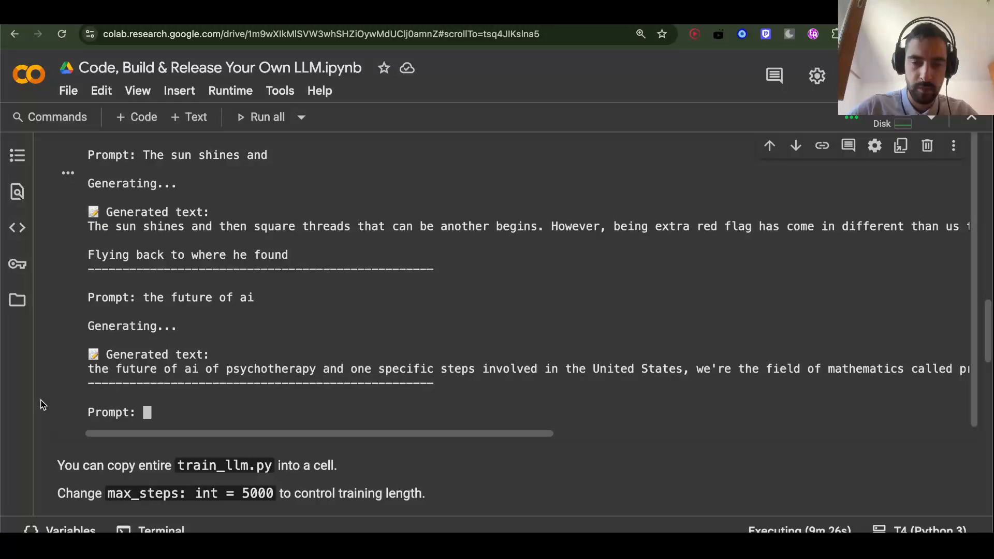
pyautogui.scroll(-3)
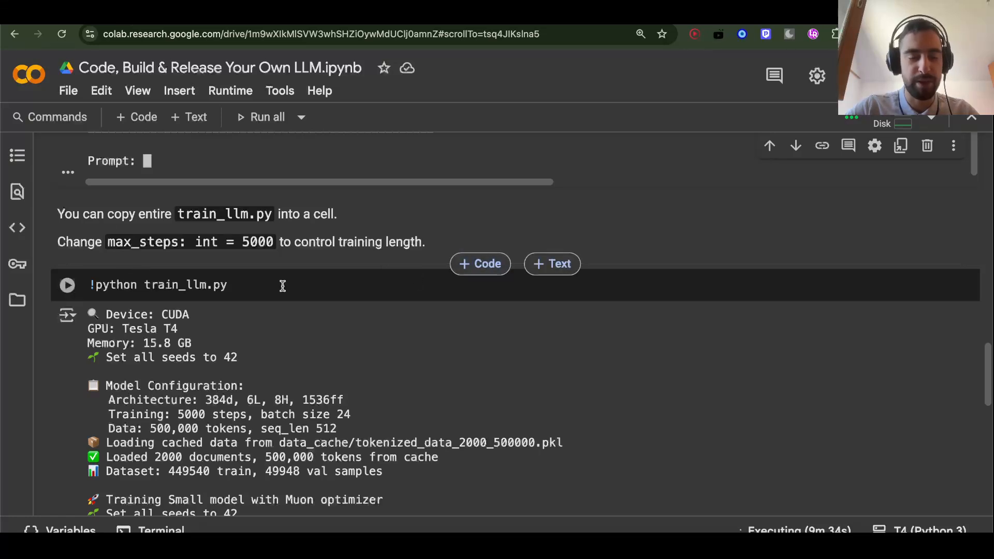
pyautogui.moveTo(42, 380)
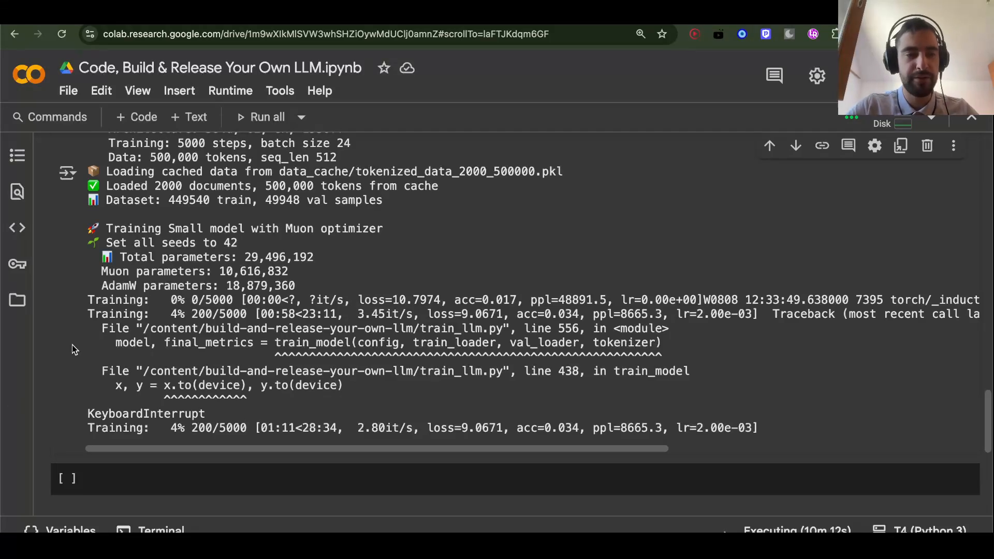
# Review the train_llm.py log showing the KeyboardInterrupt at step 200 of 5000.
pyautogui.scroll(3)
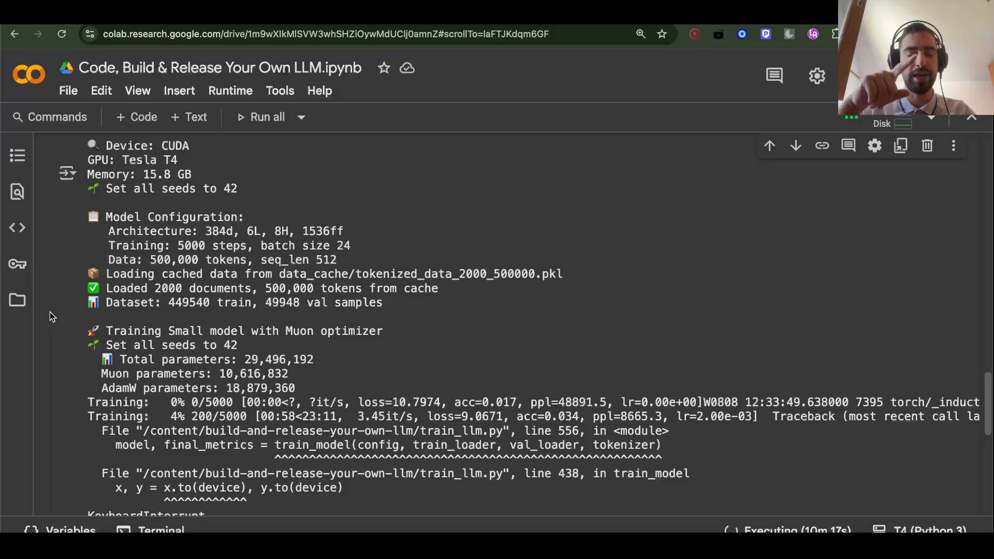
pyautogui.scroll(3)
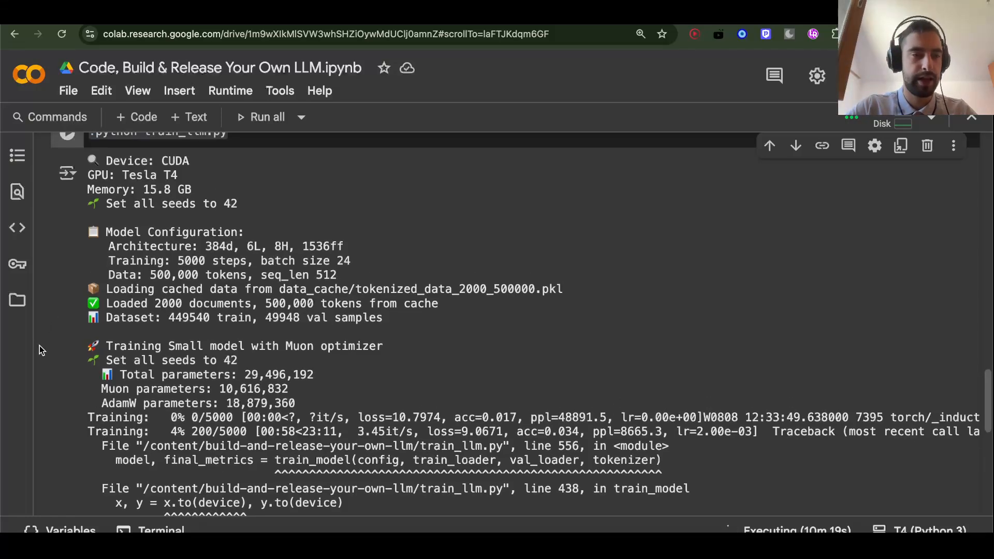
pyautogui.scroll(-3)
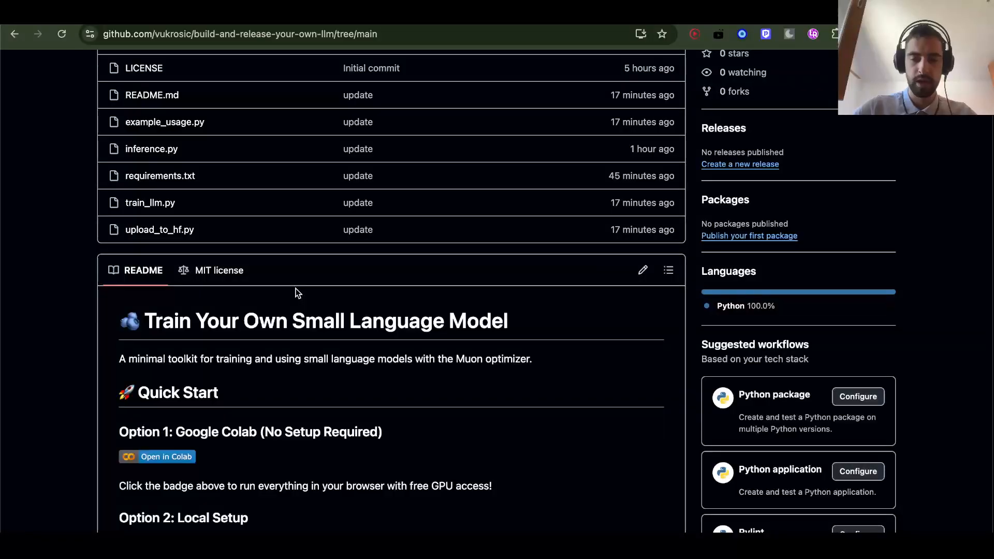
# Scroll through the repository README and file list.
pyautogui.scroll(-3)
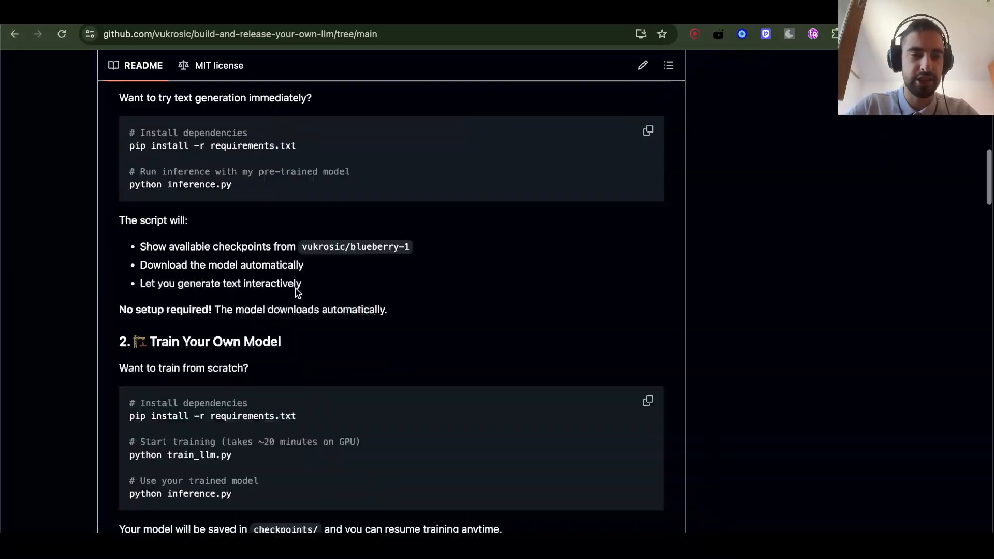
pyautogui.scroll(-3)
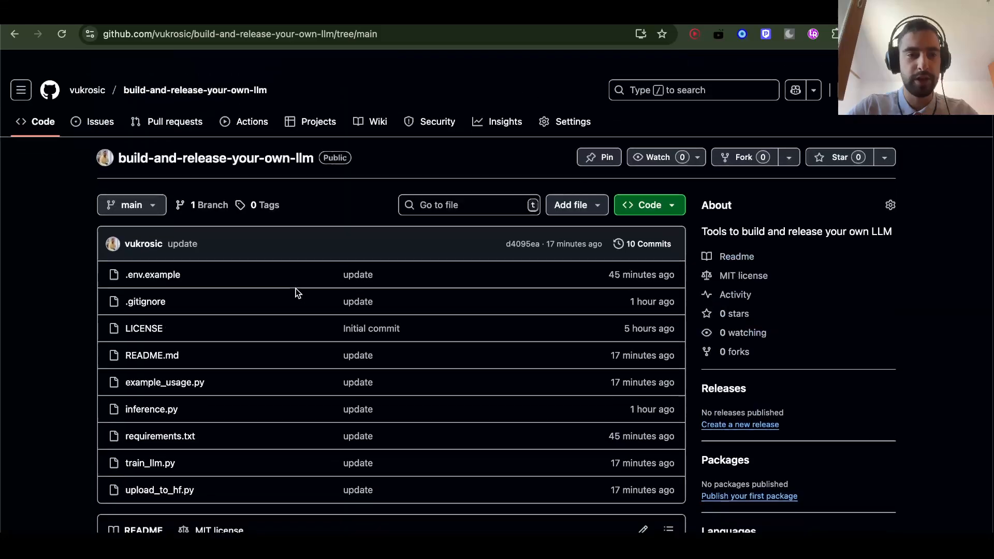
pyautogui.scroll(-3)
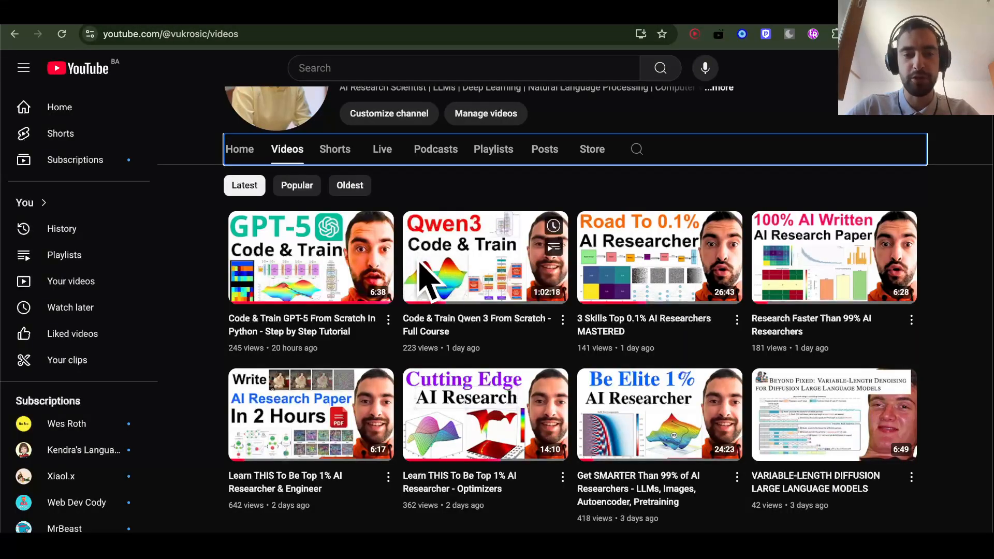
pyautogui.moveTo(365, 222)
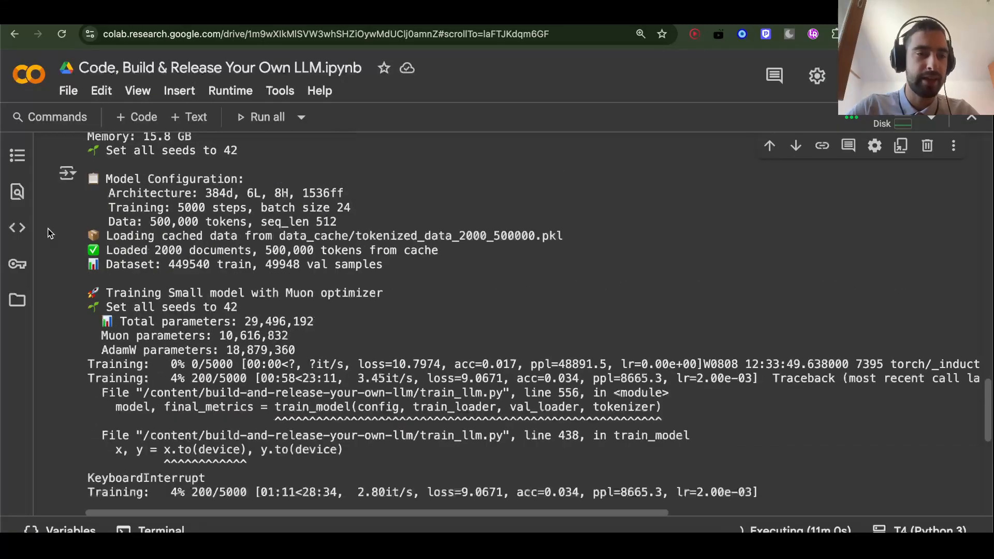
# Scroll from the training output back up to the clone and file-listing cells.
pyautogui.scroll(-3)
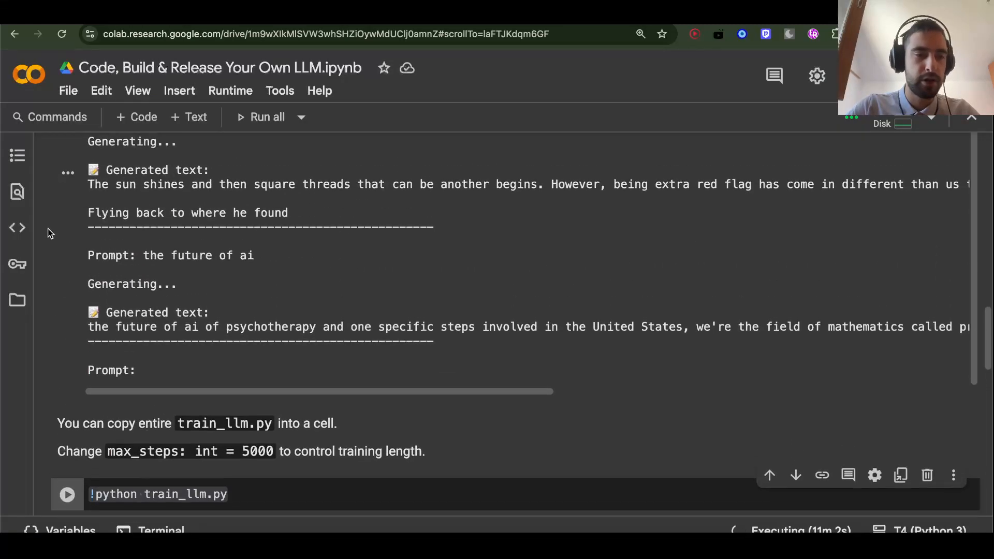
pyautogui.scroll(3)
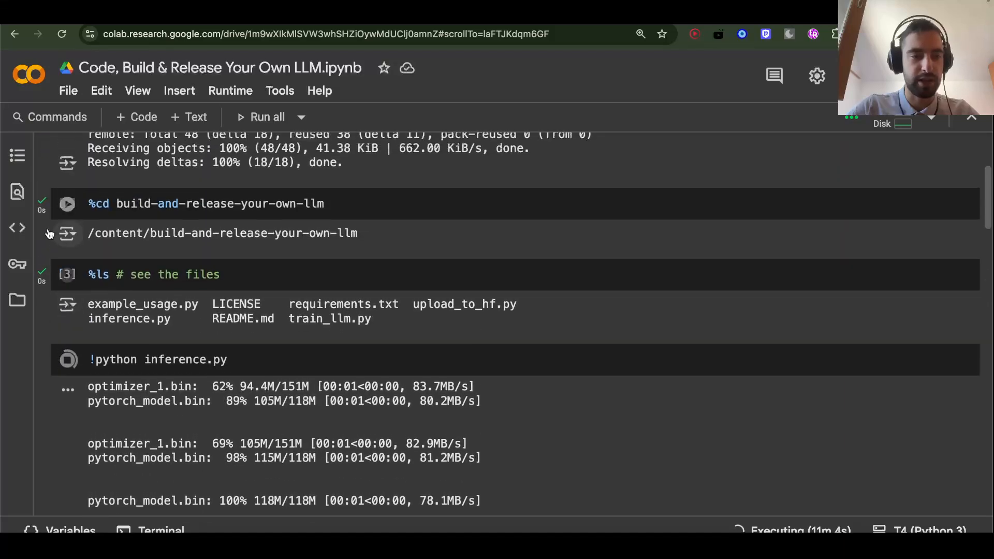
pyautogui.scroll(3)
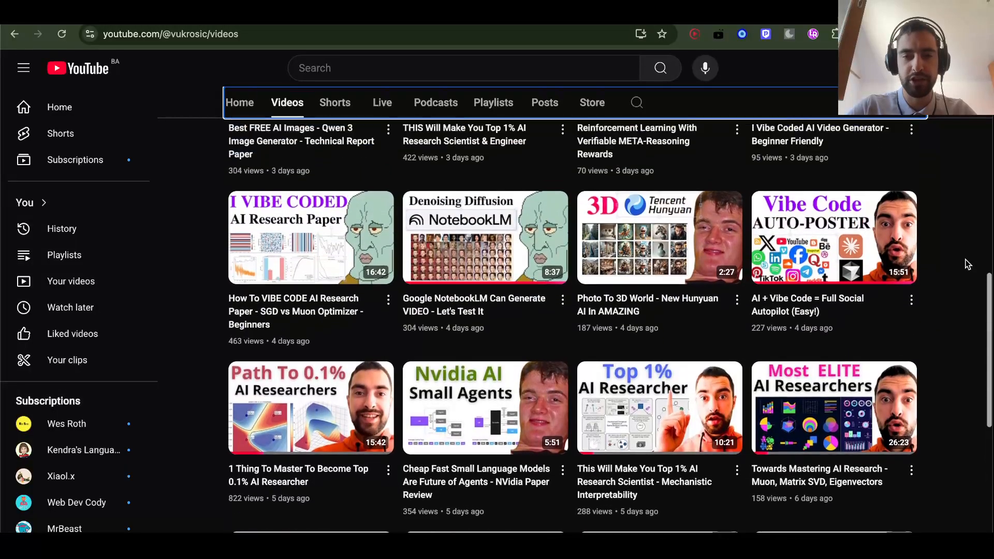
# Scroll the channel's video grid showing the GPT-5 and Qwen3 code-and-train tutorials.
pyautogui.scroll(3)
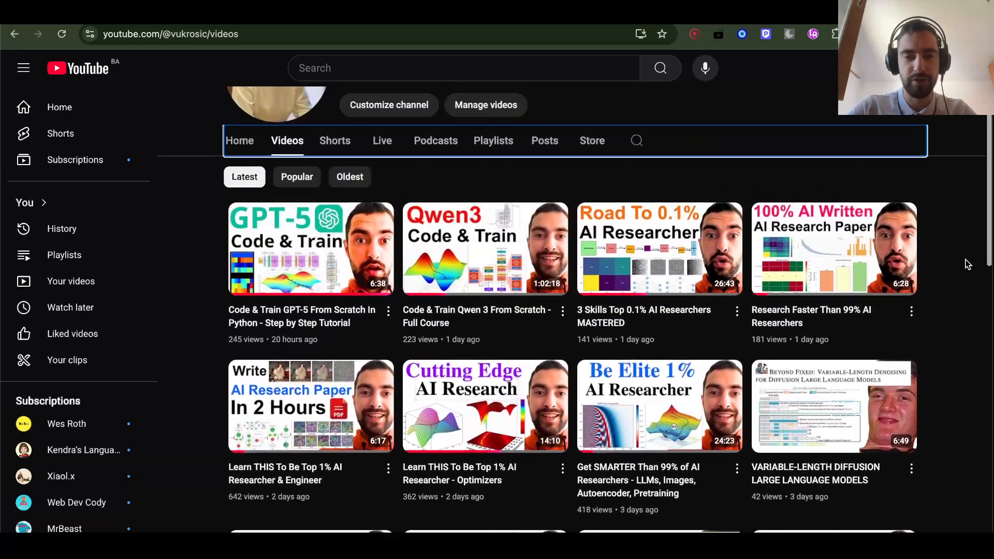
pyautogui.scroll(-3)
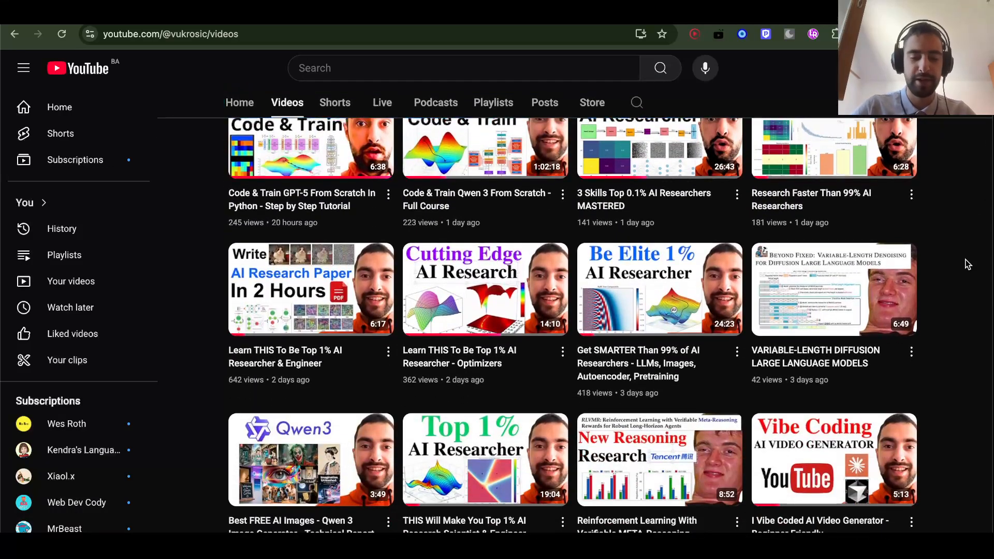